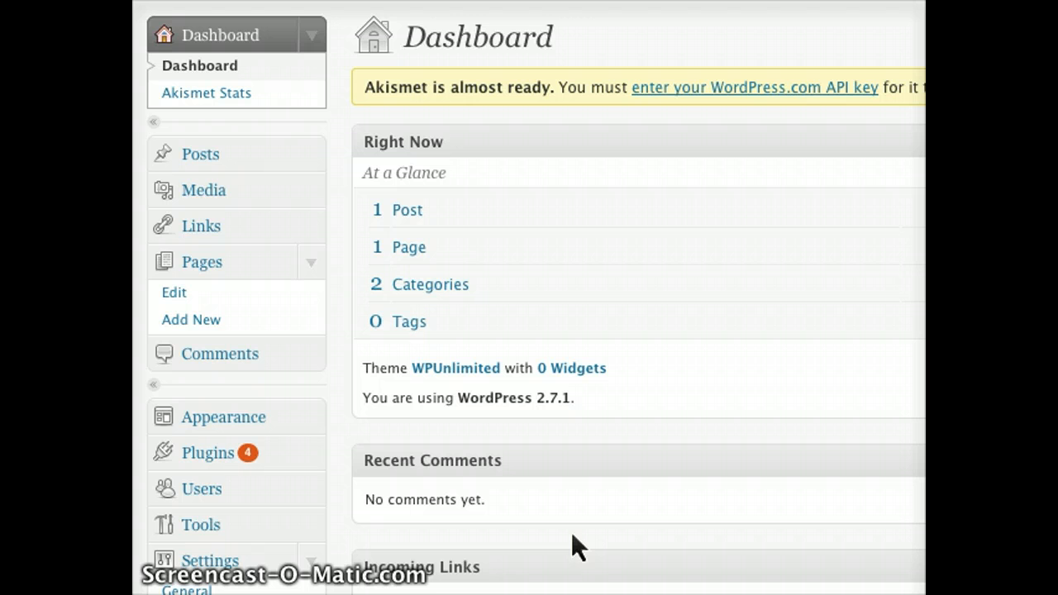
{"action": "mouse_move", "coordinate": [625, 365]}
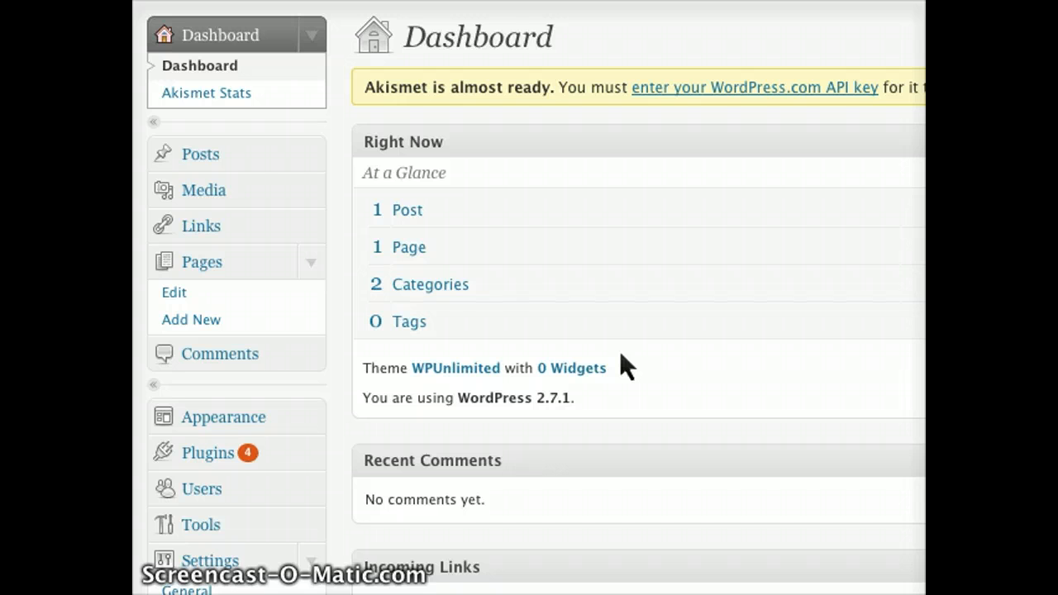
{"action": "mouse_move", "coordinate": [695, 285]}
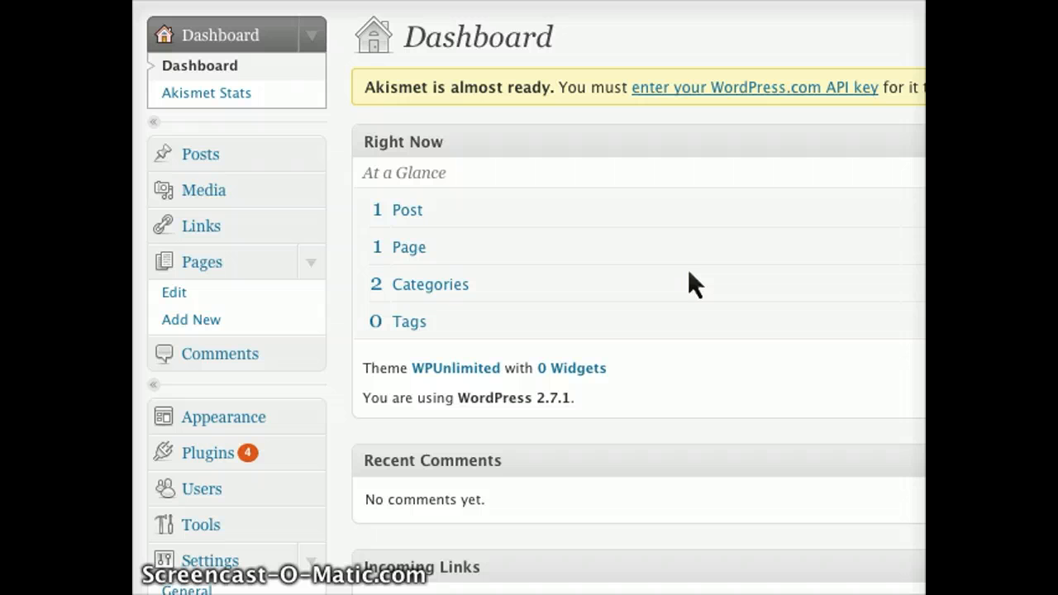
{"action": "mouse_move", "coordinate": [400, 112]}
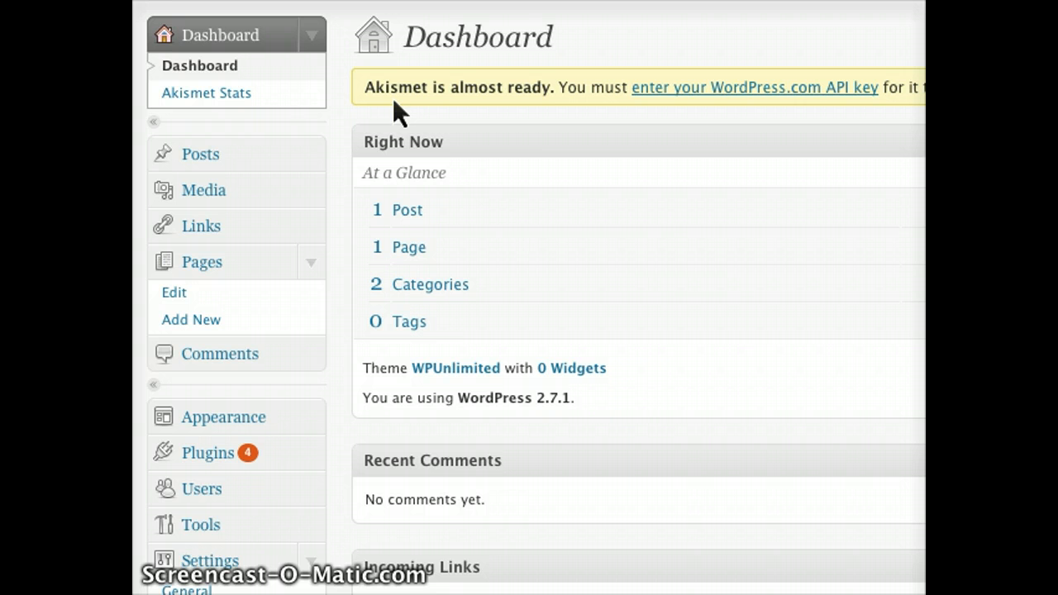
{"action": "mouse_move", "coordinate": [467, 190]}
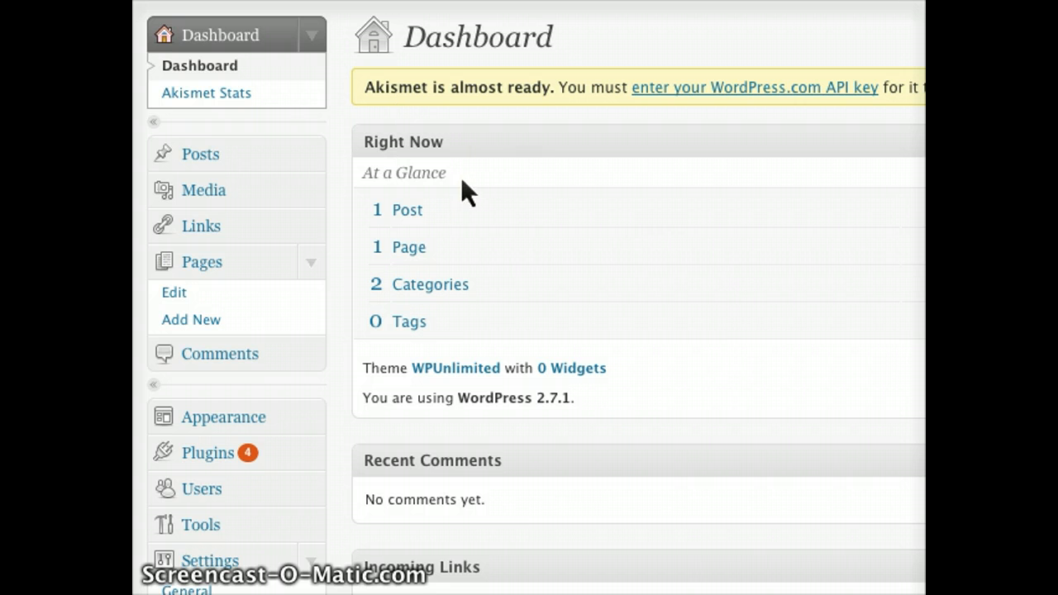
{"action": "mouse_move", "coordinate": [455, 109]}
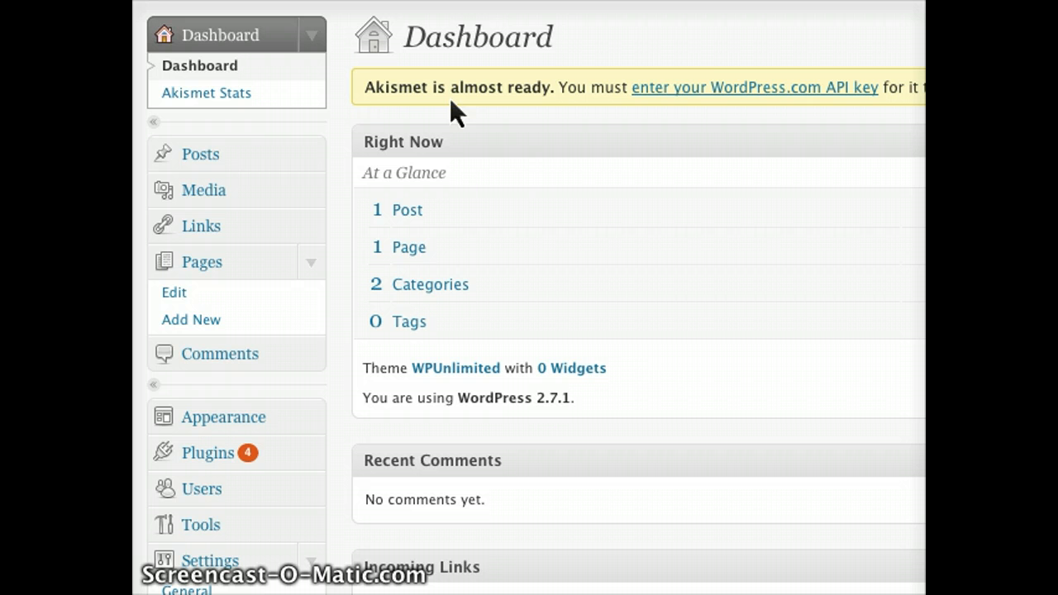
{"action": "mouse_move", "coordinate": [526, 108]}
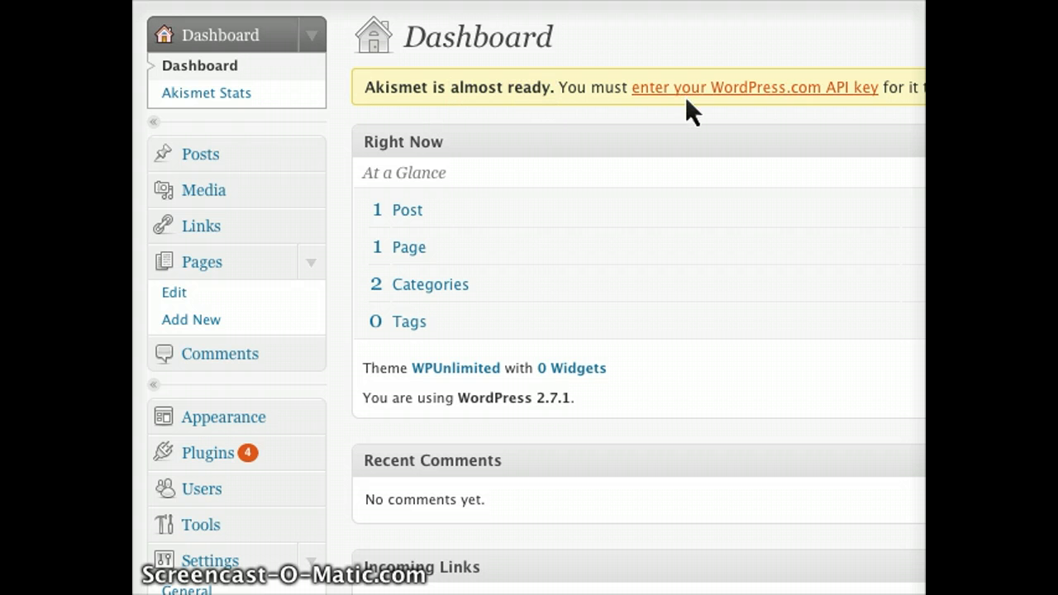
{"action": "mouse_move", "coordinate": [750, 112]}
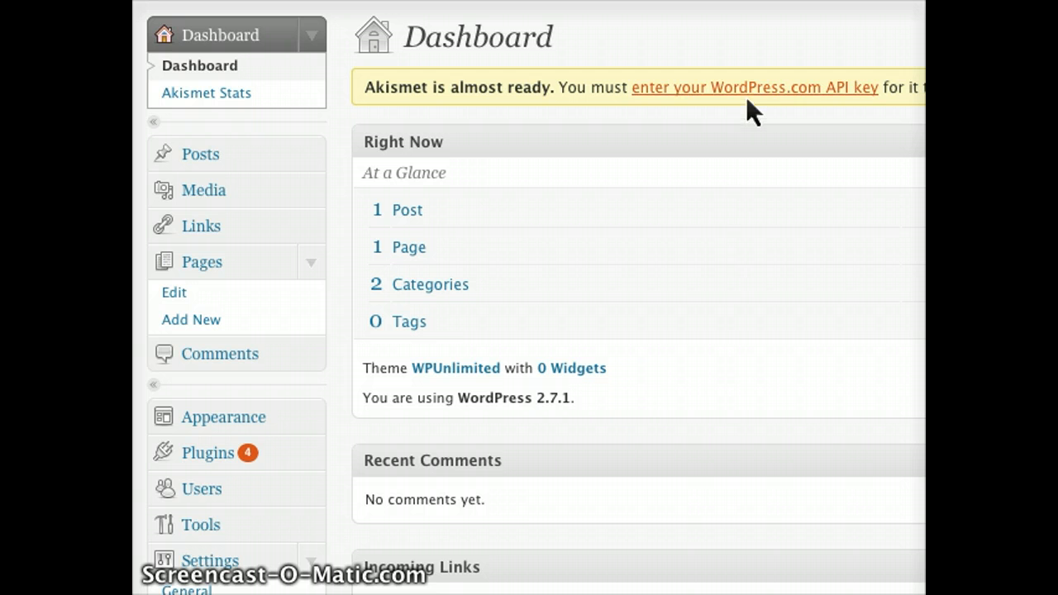
Reach the Akismet Configuration page from the admin notice and focus the empty API key field.
{"action": "left_click", "coordinate": [754, 86]}
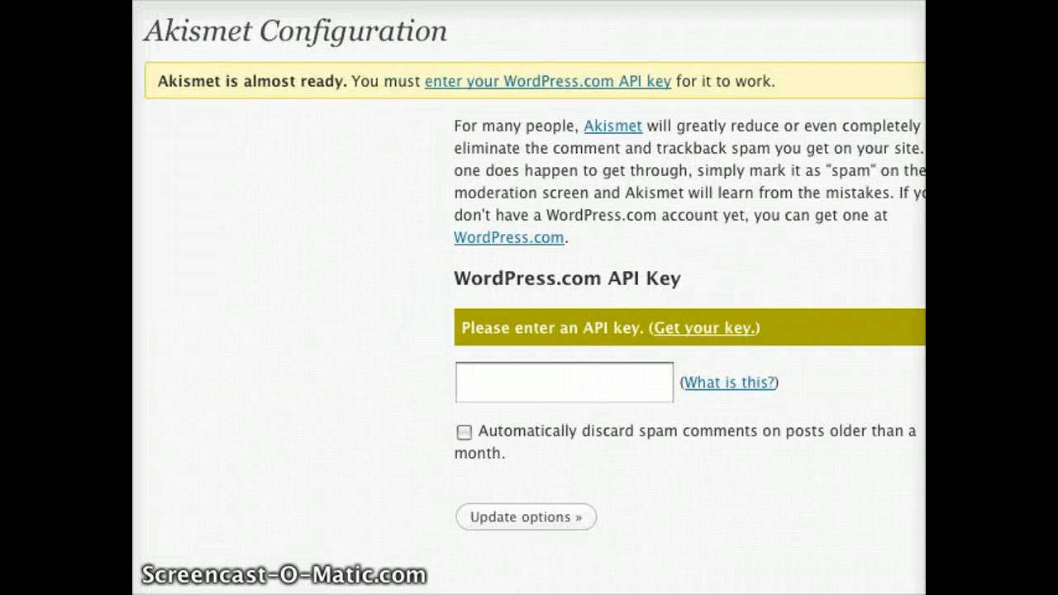
{"action": "left_click", "coordinate": [565, 381]}
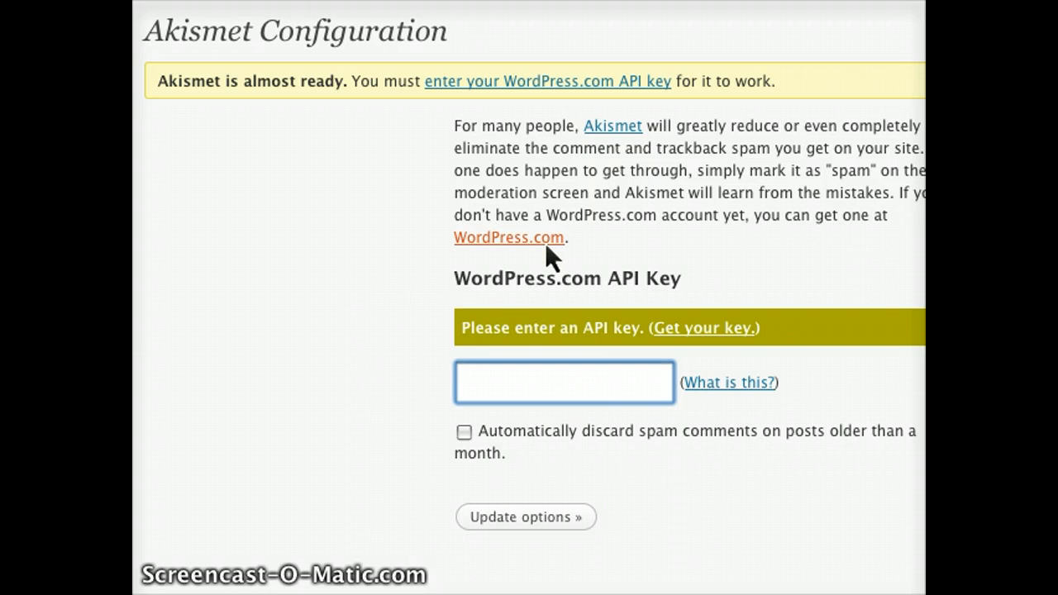
Read WordPress.com's API Keys help page and follow its account sign-up link.
{"action": "left_click", "coordinate": [701, 327]}
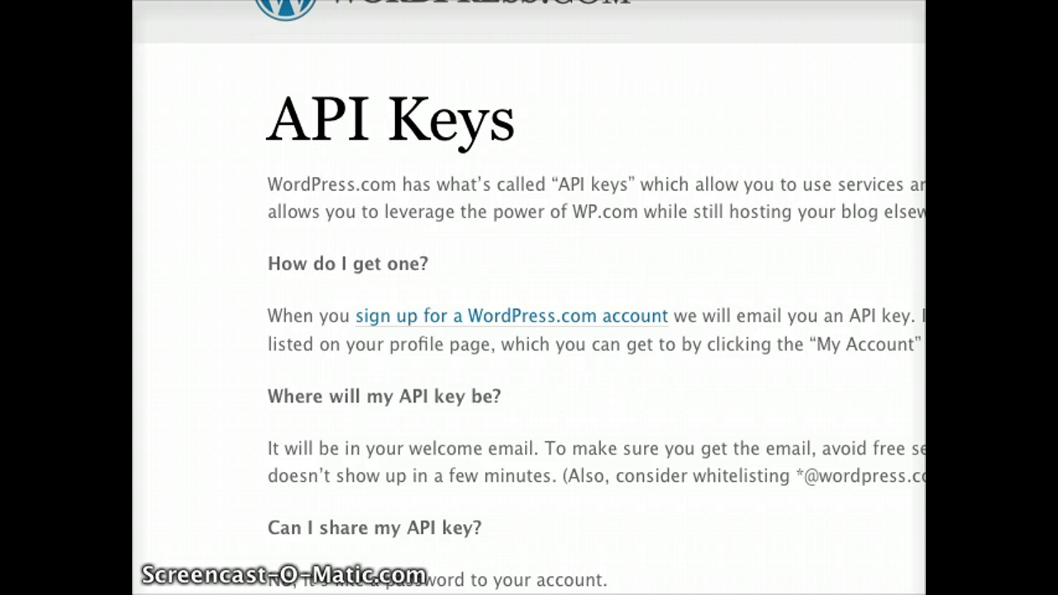
{"action": "scroll", "scroll_direction": "down", "scroll_amount": 3}
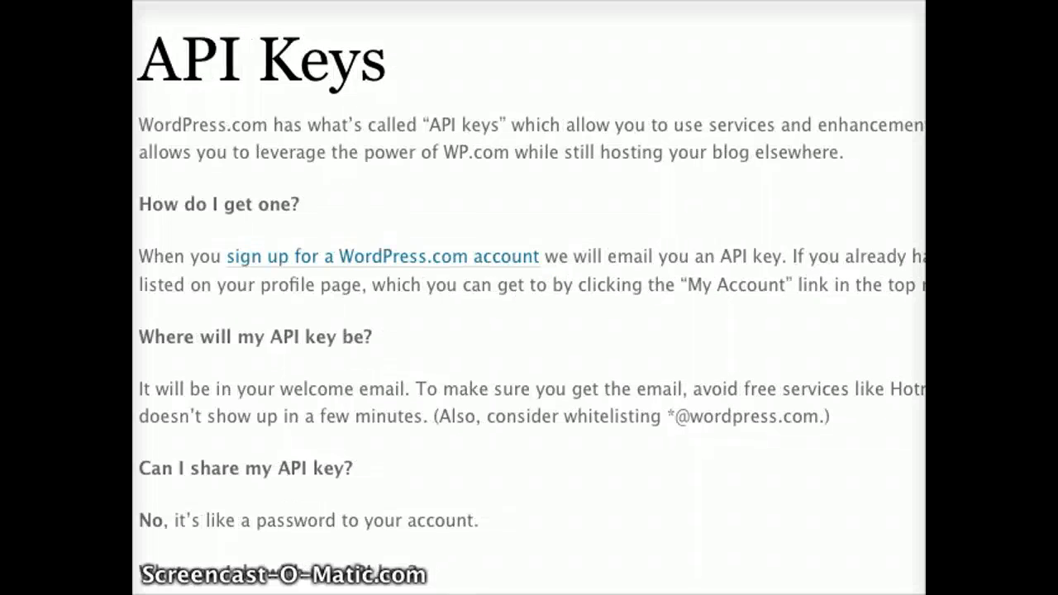
{"action": "scroll", "scroll_direction": "down", "scroll_amount": 3}
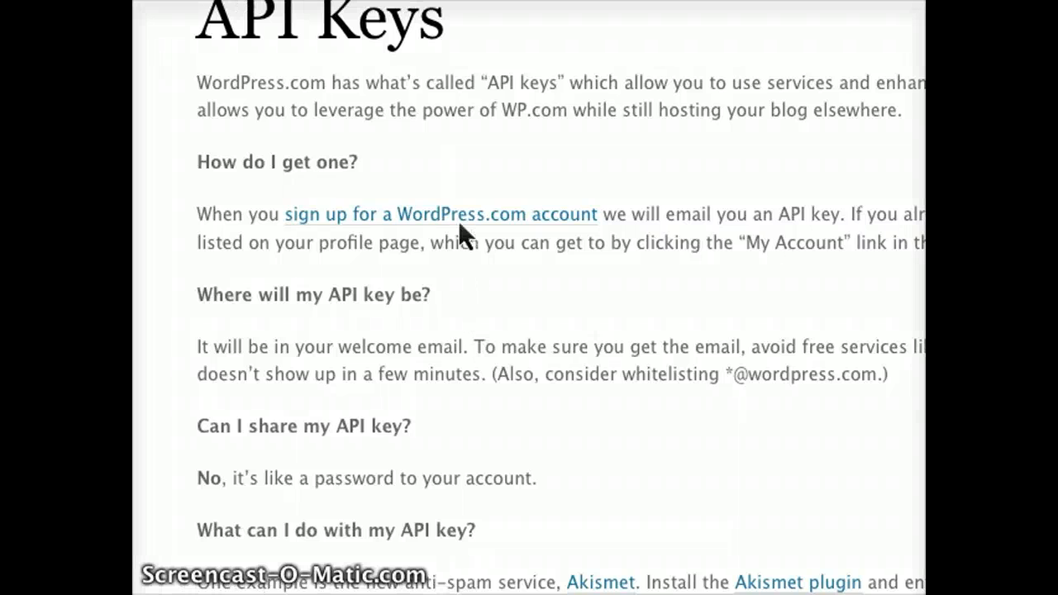
{"action": "left_click", "coordinate": [440, 215]}
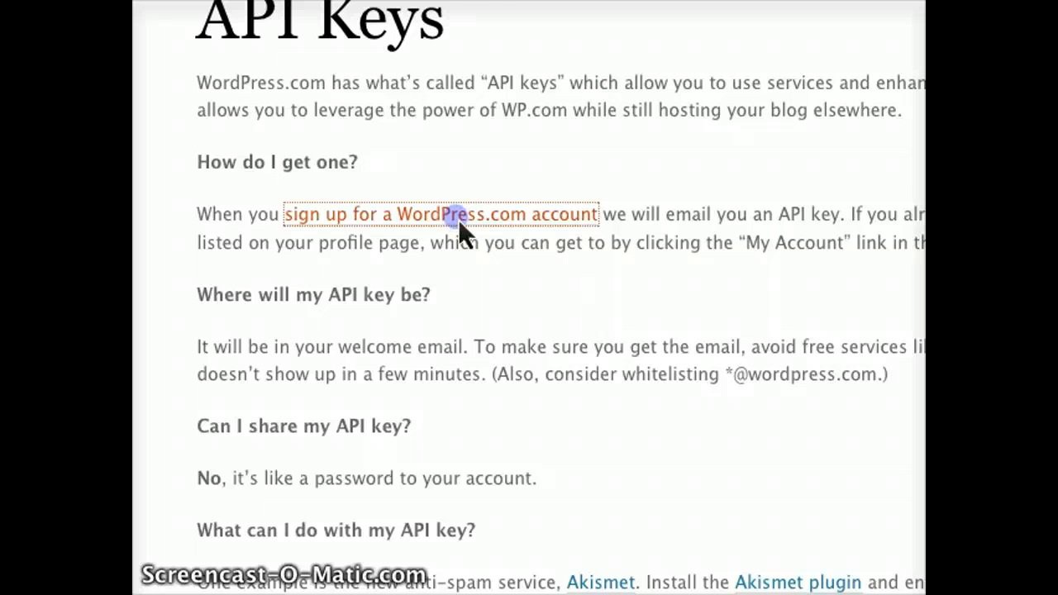
Review the WordPress.com sign-up form's username, password, email and terms-of-service fields.
{"action": "left_click", "coordinate": [438, 215]}
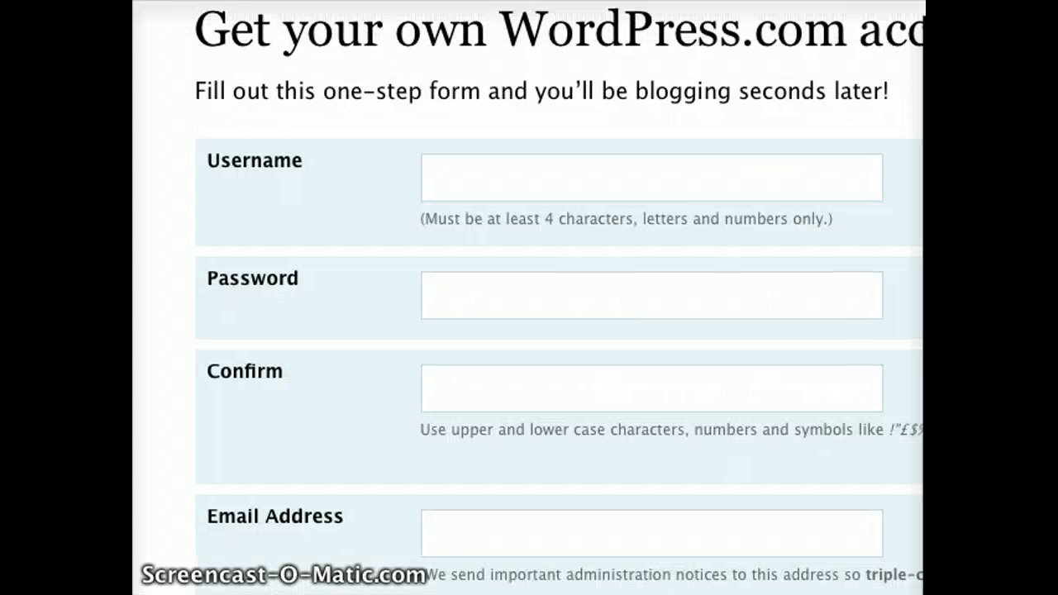
{"action": "scroll", "scroll_direction": "down", "scroll_amount": 3}
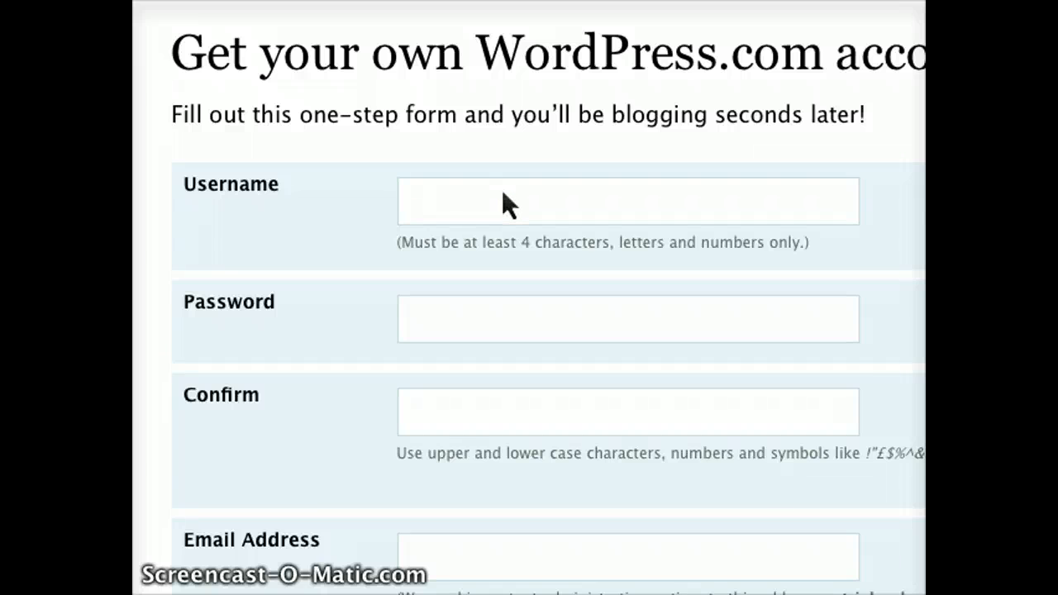
{"action": "left_click", "coordinate": [628, 202]}
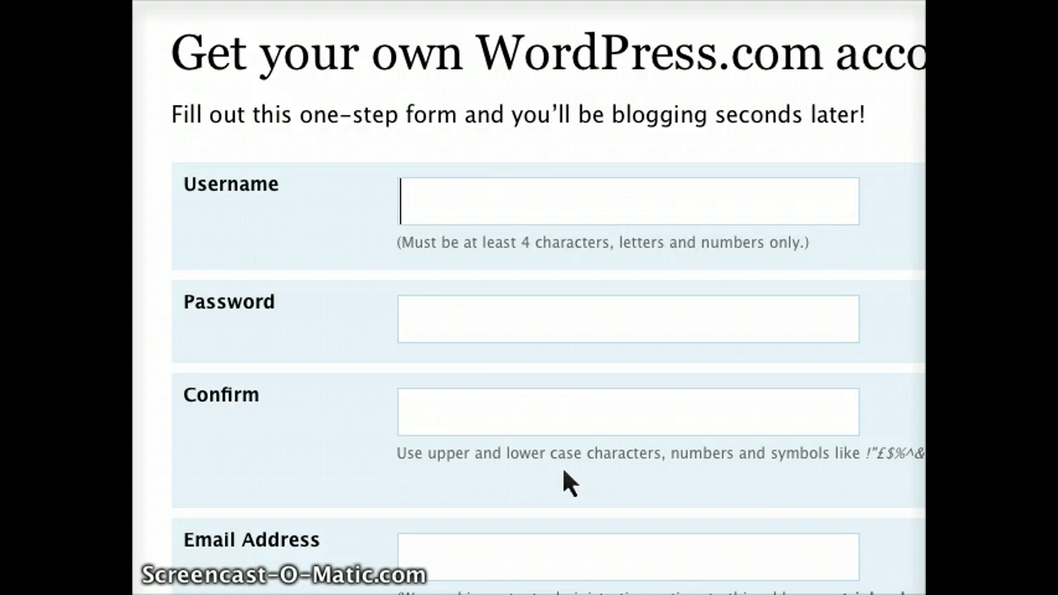
{"action": "scroll", "scroll_direction": "down", "scroll_amount": 3}
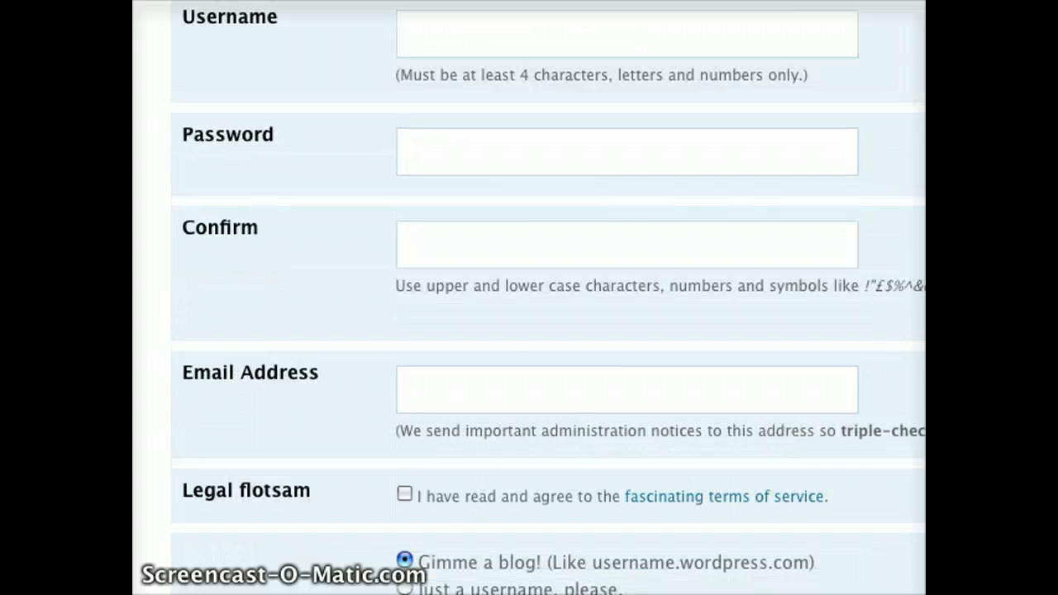
{"action": "scroll", "scroll_direction": "down", "scroll_amount": 3}
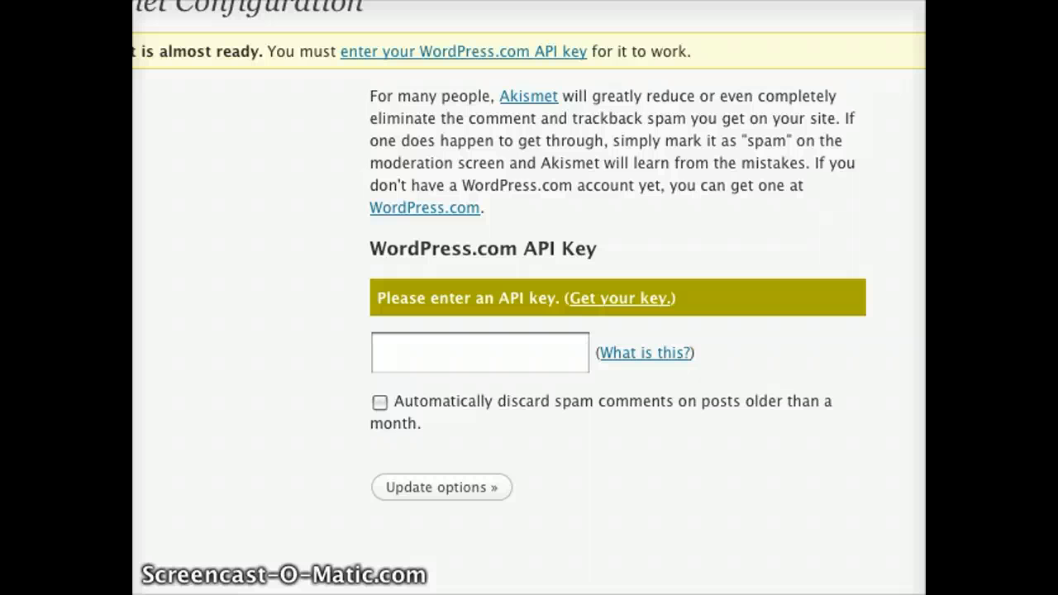
{"action": "mouse_move", "coordinate": [645, 352]}
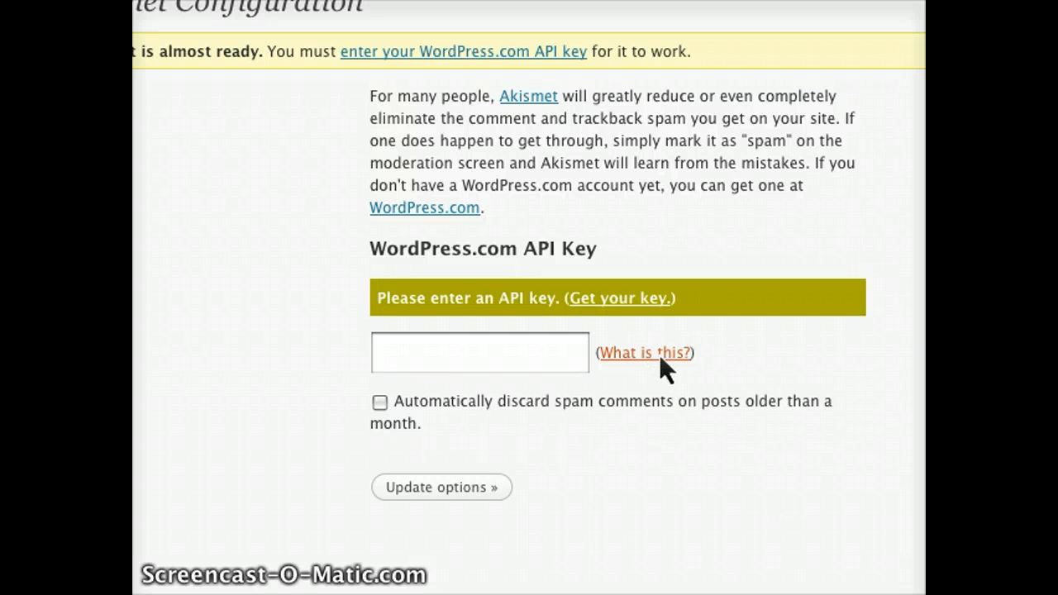
Highlight the FAQ's Dashboard → Users → Your Profile instructions for finding the API key.
{"action": "left_click", "coordinate": [645, 352]}
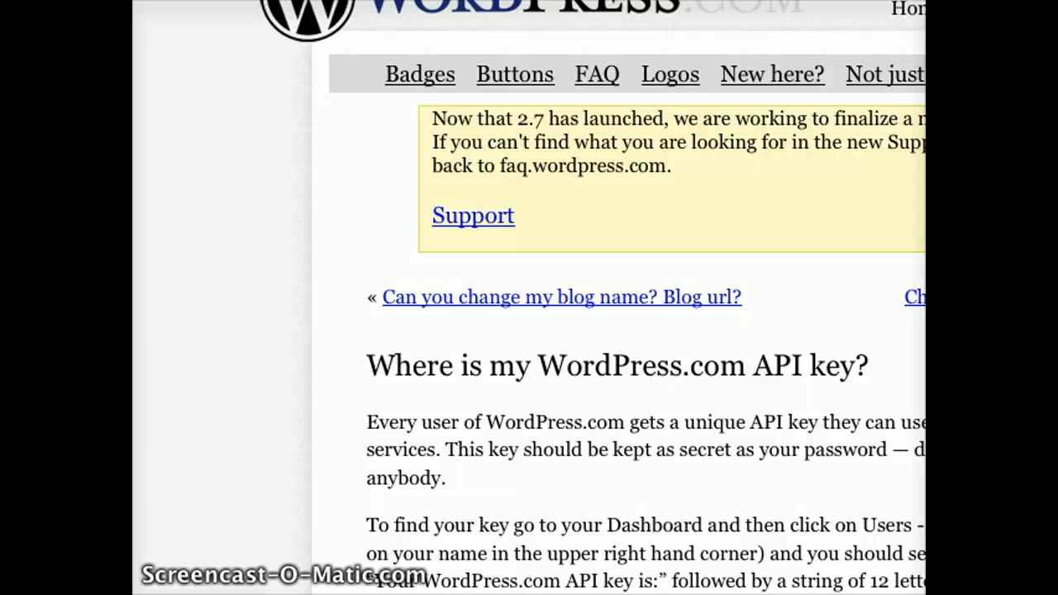
{"action": "scroll", "scroll_direction": "down", "scroll_amount": 3}
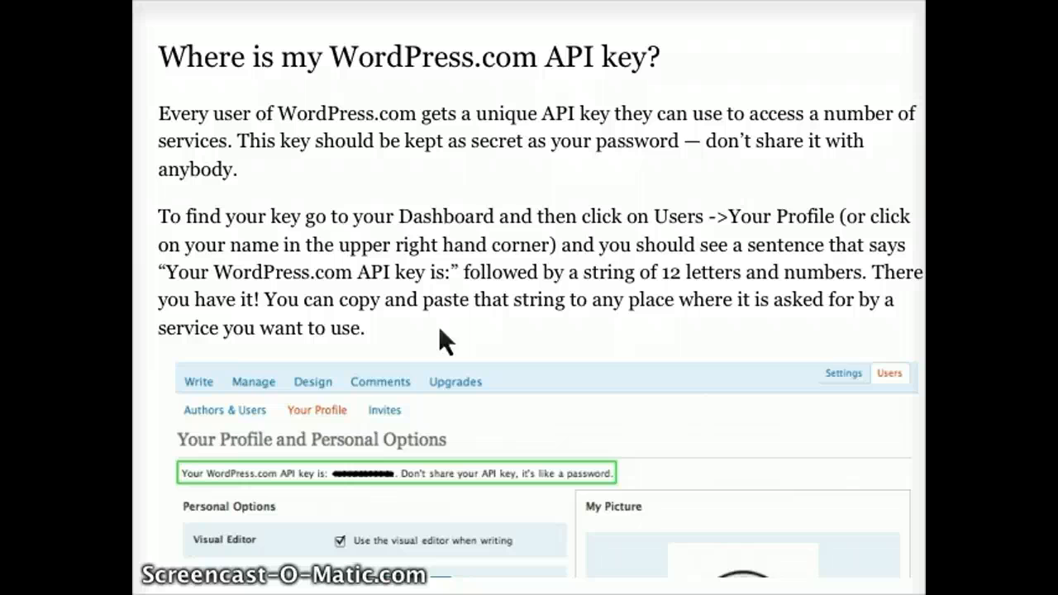
{"action": "mouse_move", "coordinate": [519, 166]}
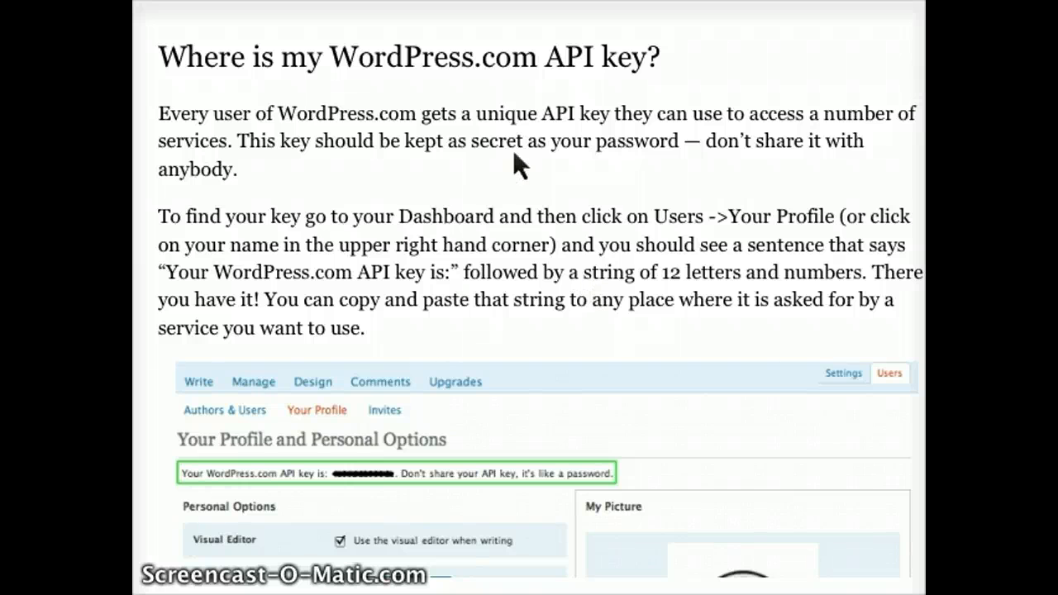
{"action": "mouse_move", "coordinate": [396, 248]}
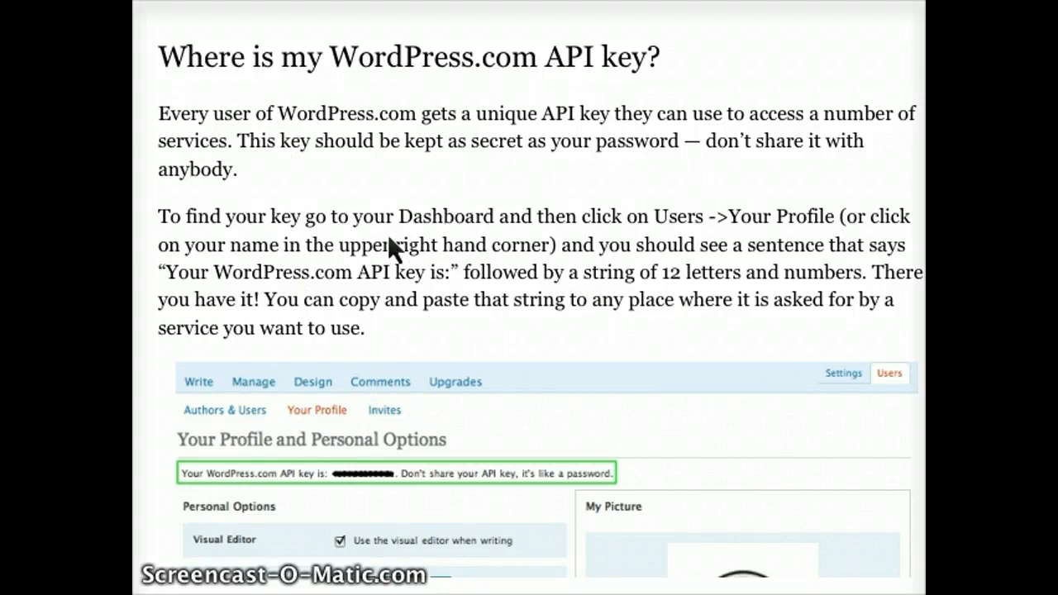
{"action": "left_click_drag", "start_coordinate": [434, 215], "coordinate": [625, 215]}
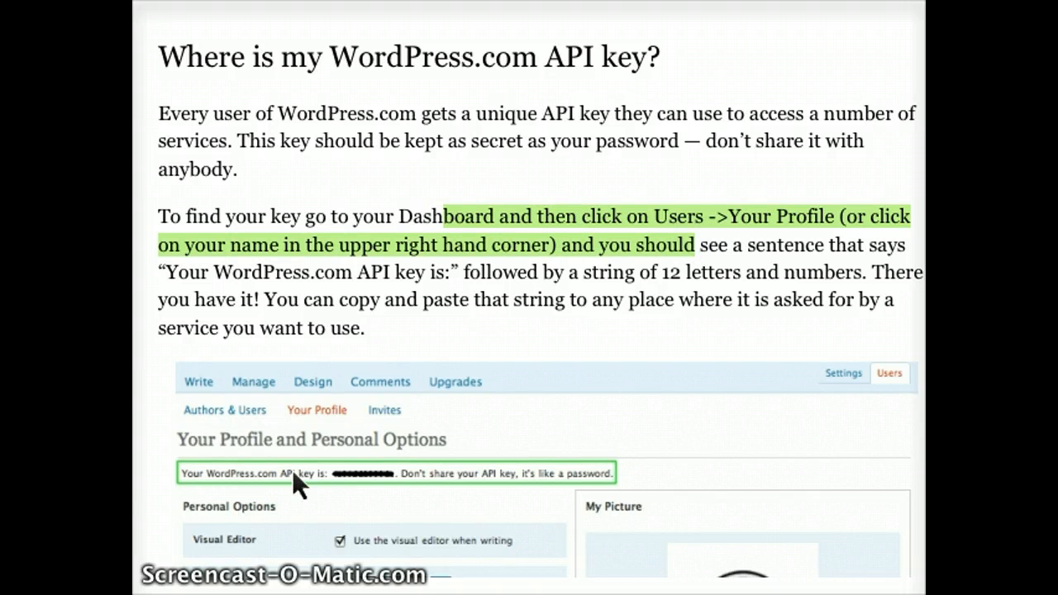
{"action": "mouse_move", "coordinate": [273, 284]}
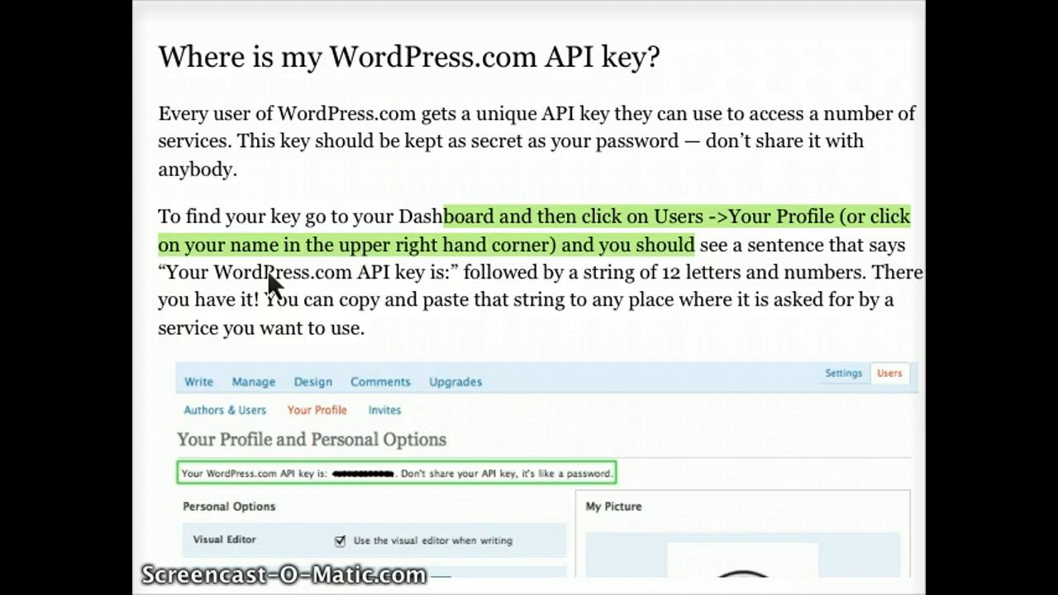
{"action": "mouse_move", "coordinate": [414, 512]}
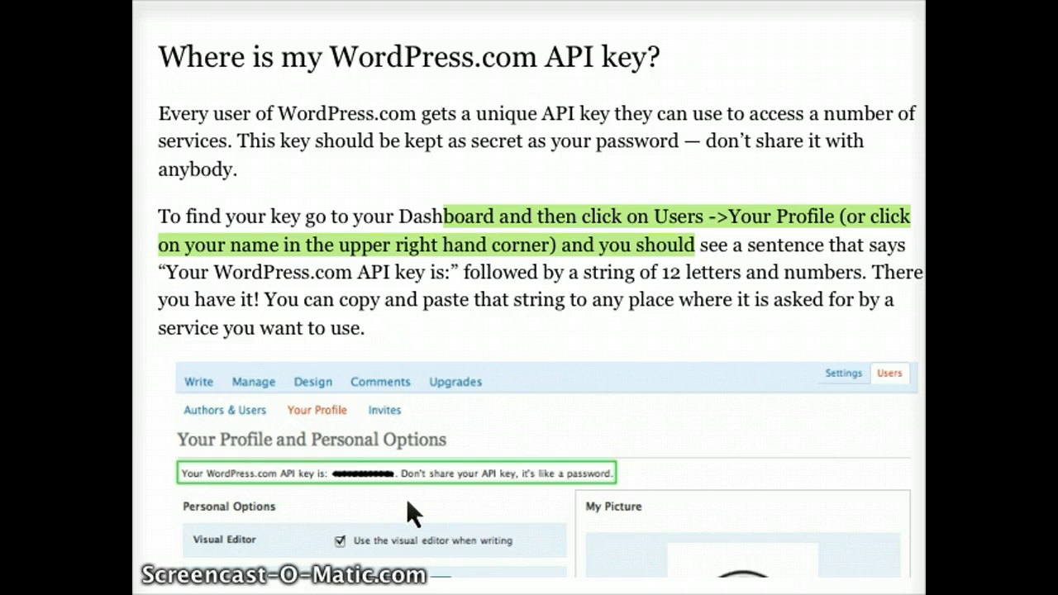
{"action": "mouse_move", "coordinate": [400, 149]}
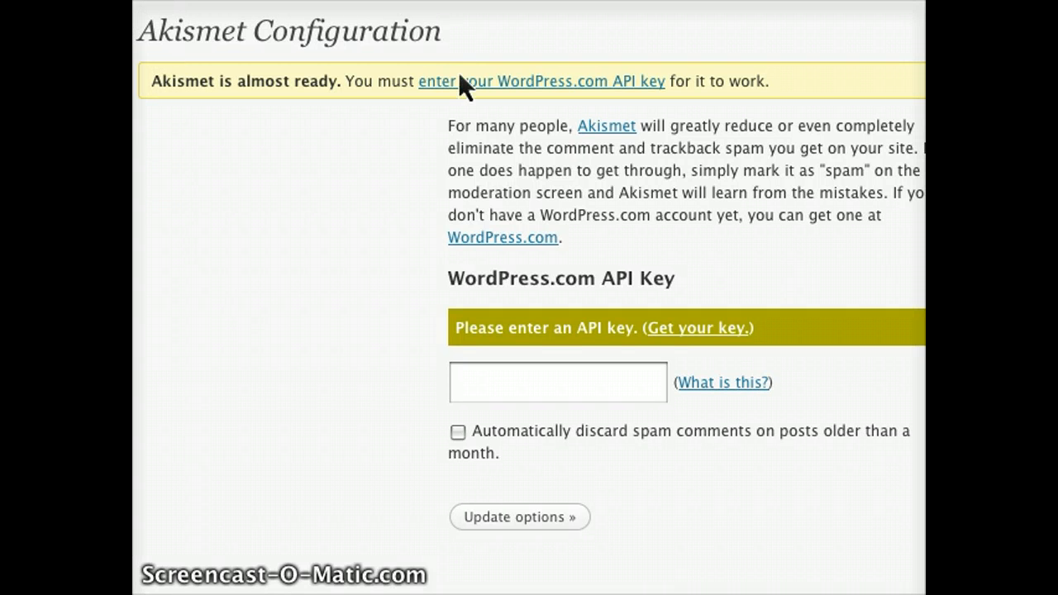
Fill the API key field with 'paste here' and enable discarding spam on month-old posts.
{"action": "left_click", "coordinate": [529, 382]}
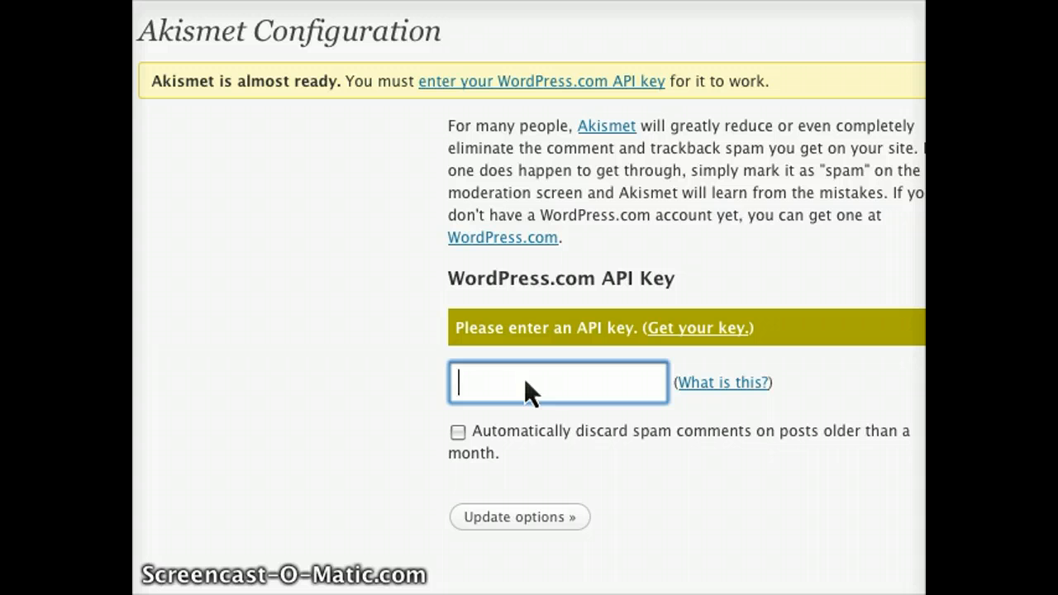
{"action": "type", "text": "paste here"}
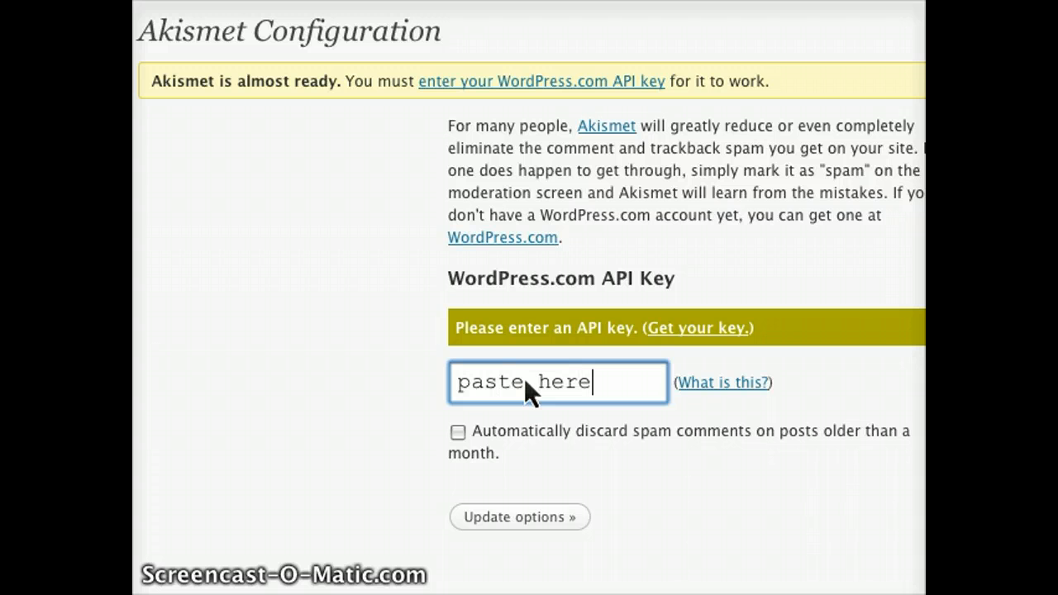
{"action": "left_click", "coordinate": [458, 431]}
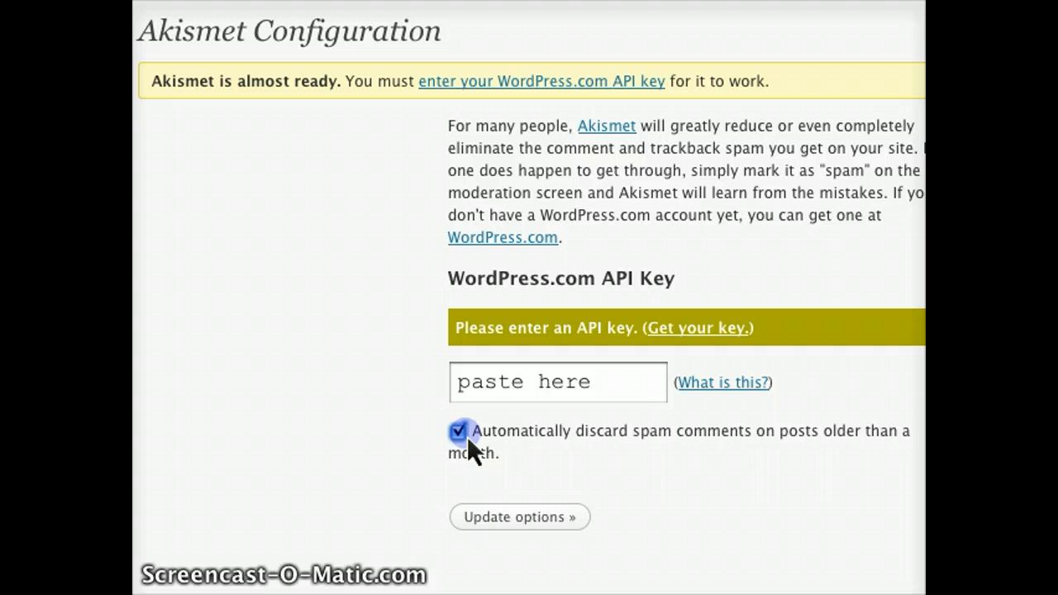
{"action": "mouse_move", "coordinate": [604, 487]}
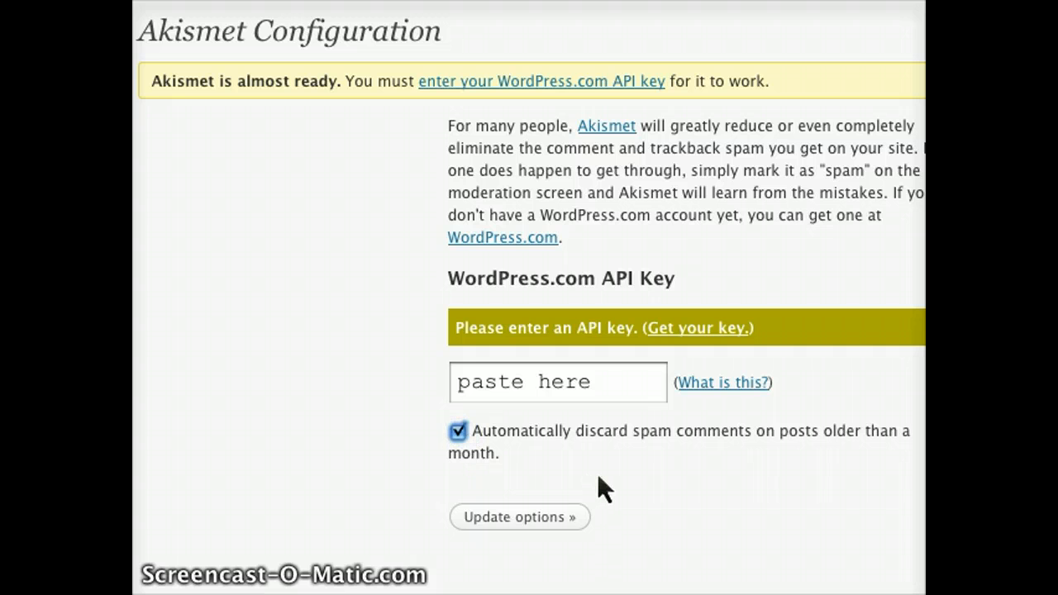
{"action": "mouse_move", "coordinate": [598, 532]}
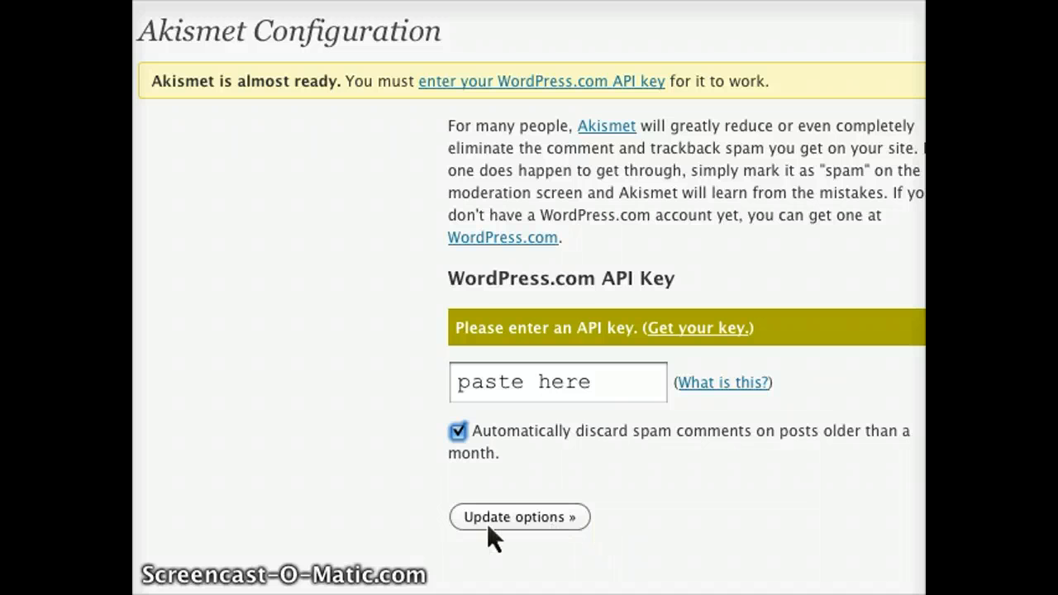
{"action": "mouse_move", "coordinate": [531, 460]}
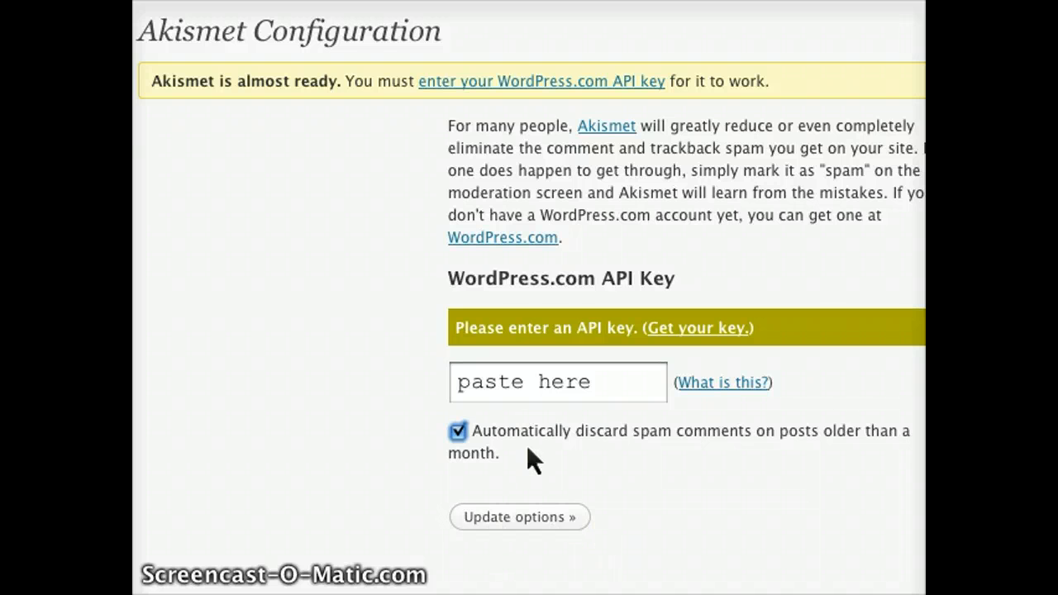
{"action": "mouse_move", "coordinate": [625, 512]}
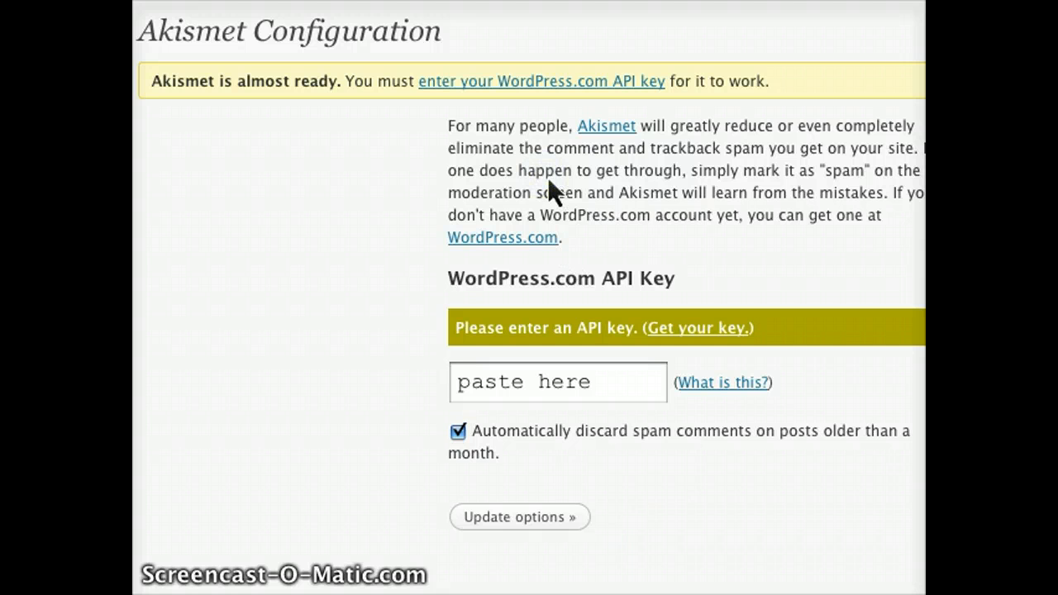
{"action": "mouse_move", "coordinate": [277, 119]}
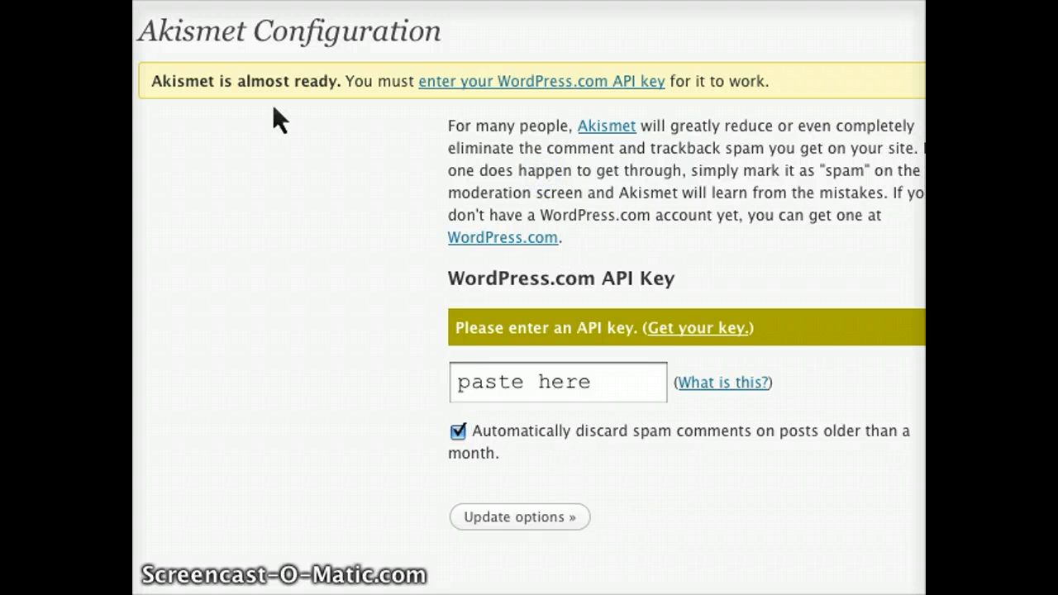
{"action": "mouse_move", "coordinate": [476, 323]}
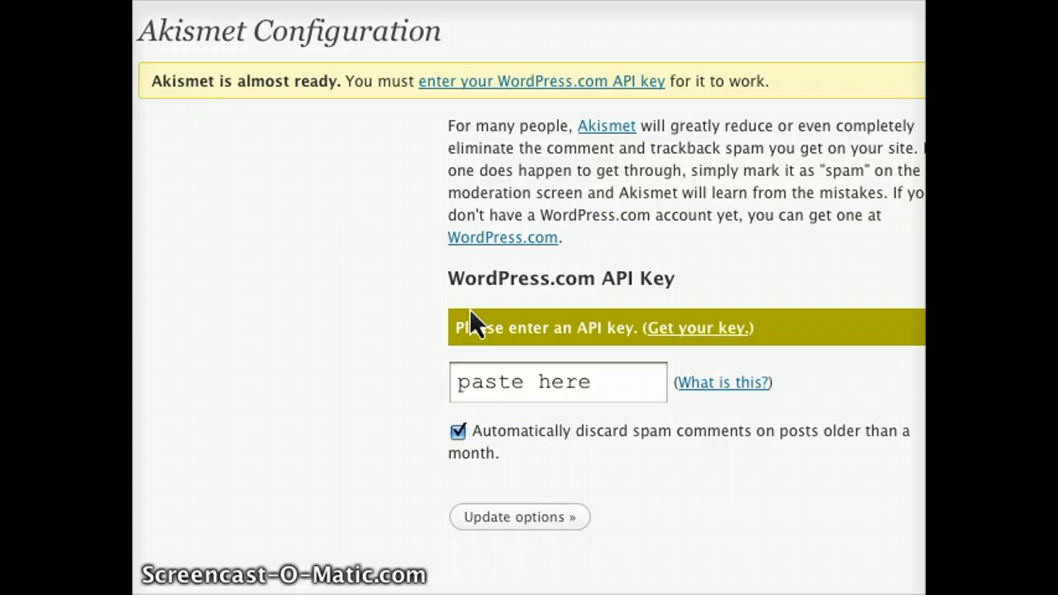
{"action": "mouse_move", "coordinate": [463, 199]}
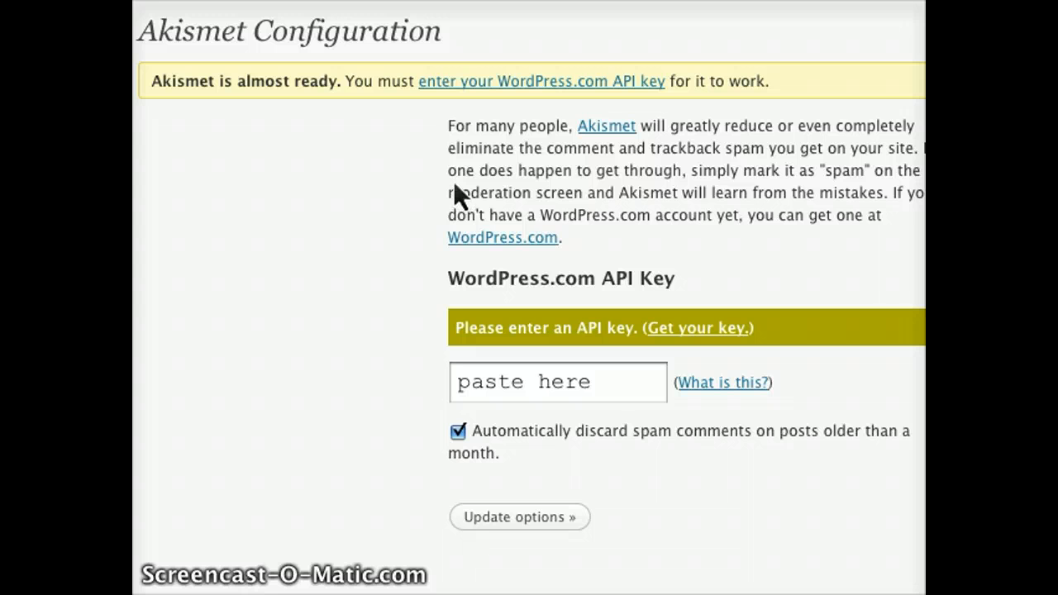
{"action": "mouse_move", "coordinate": [384, 184]}
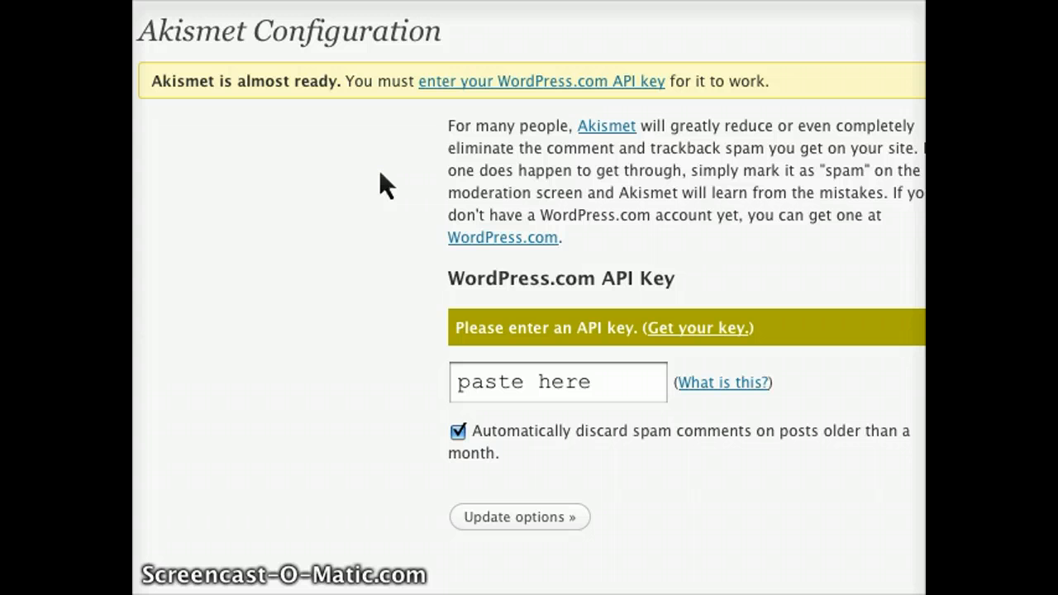
{"action": "mouse_move", "coordinate": [306, 587]}
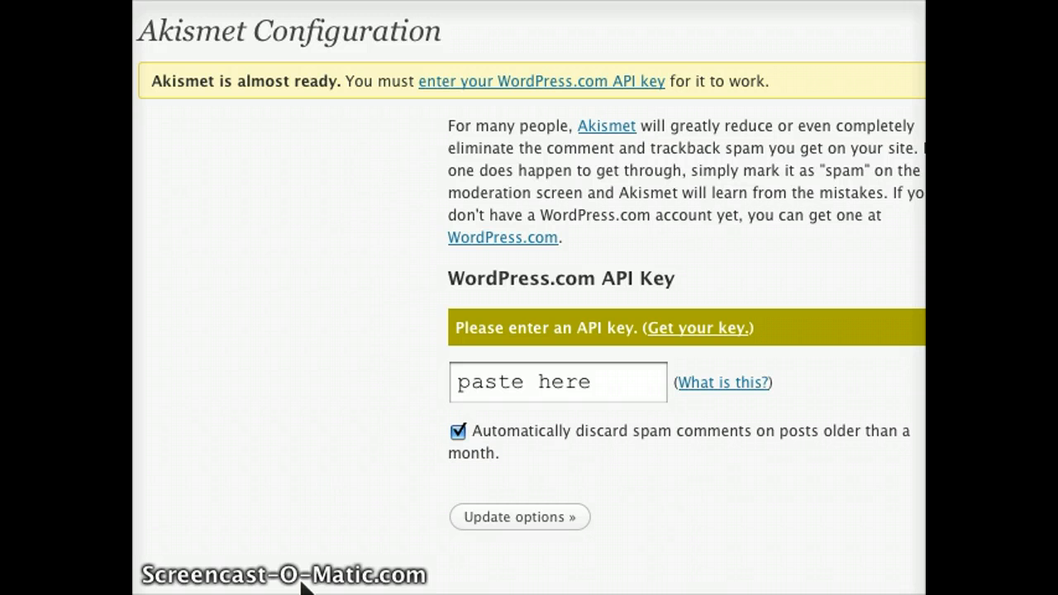